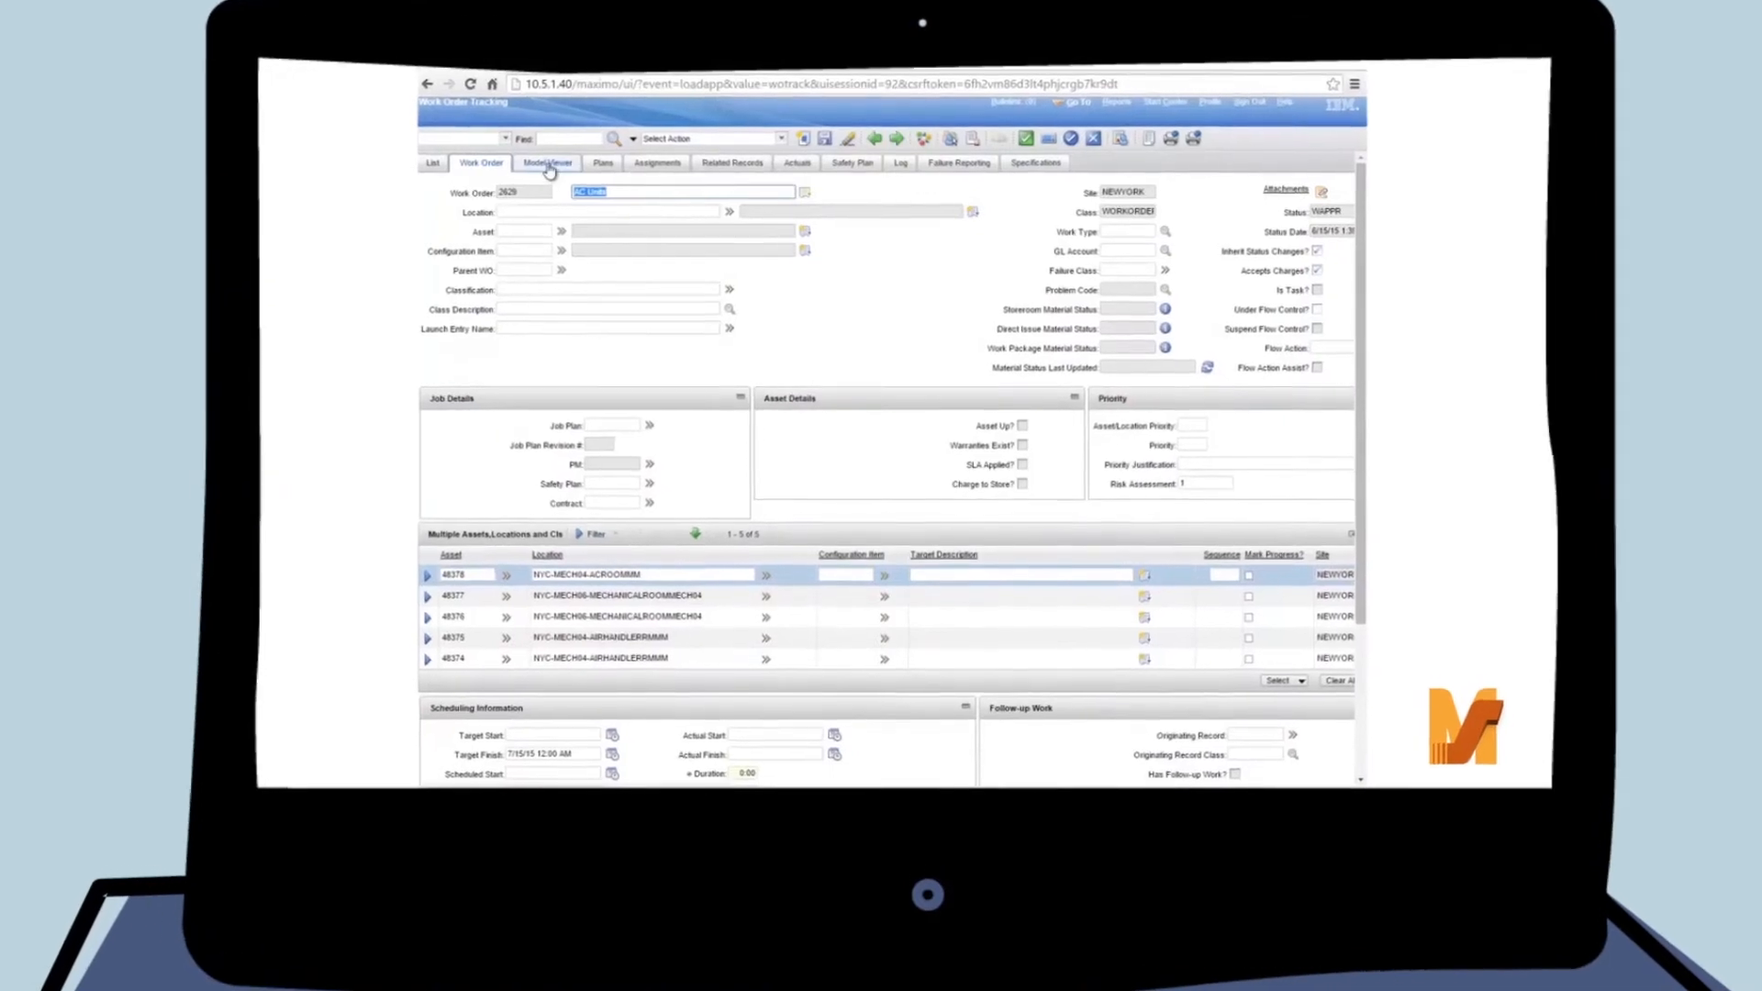
Show work order 2629's five AC unit assets in the 3D BIM Model Viewer
click(549, 163)
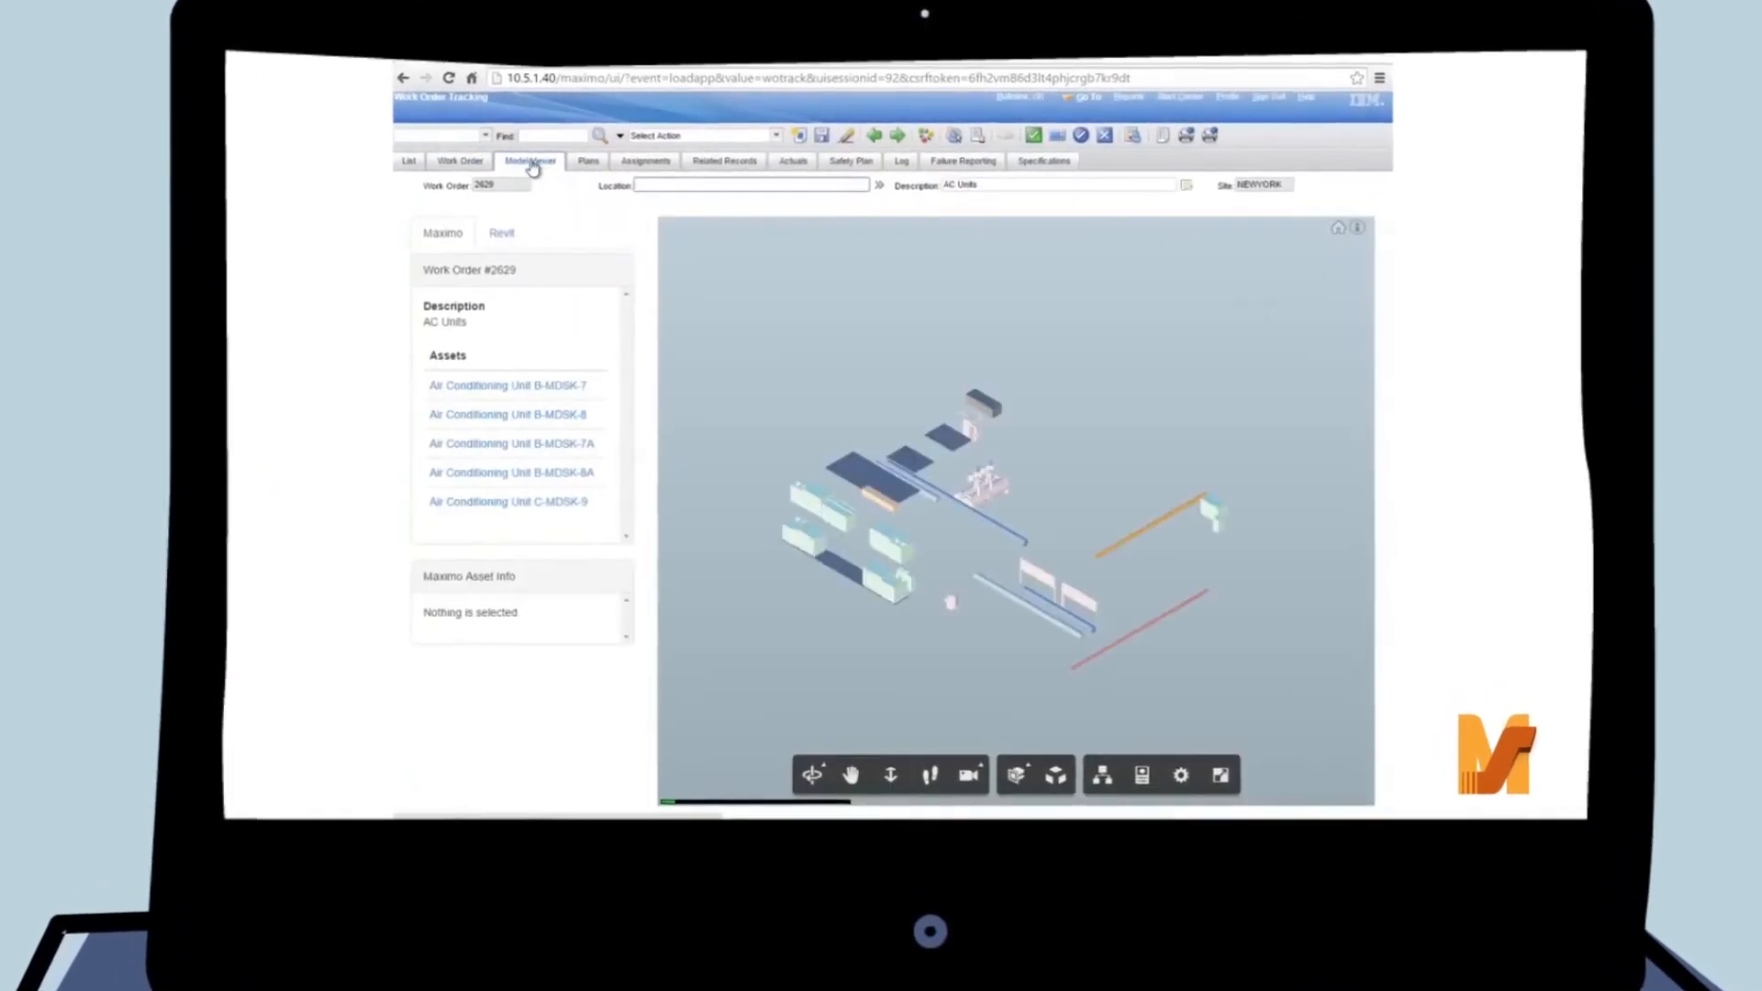